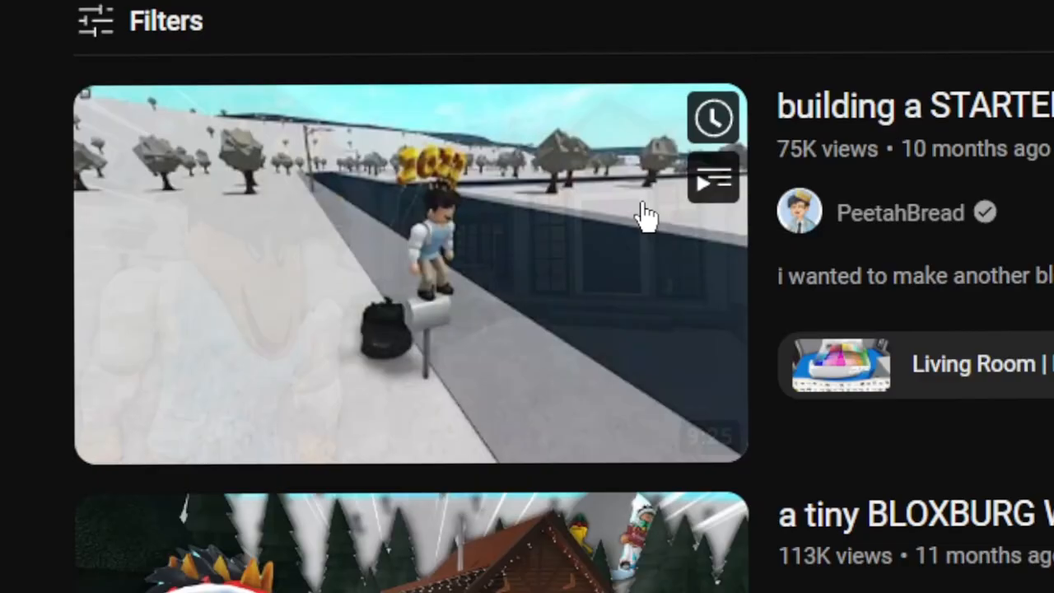
Mark the first point of the new path off the snow-roofed house
click(410, 276)
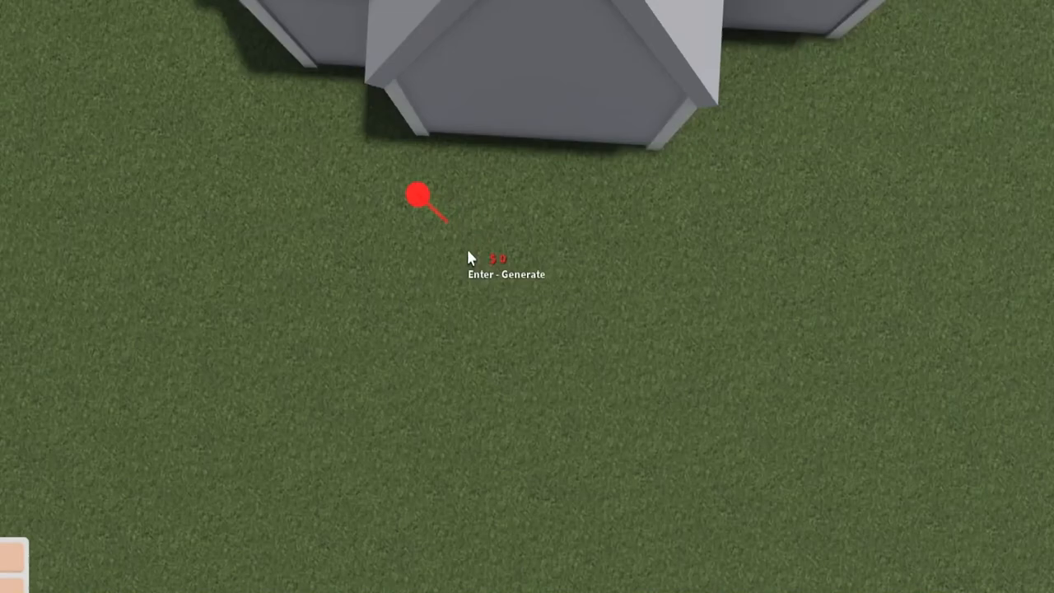
key(enter)
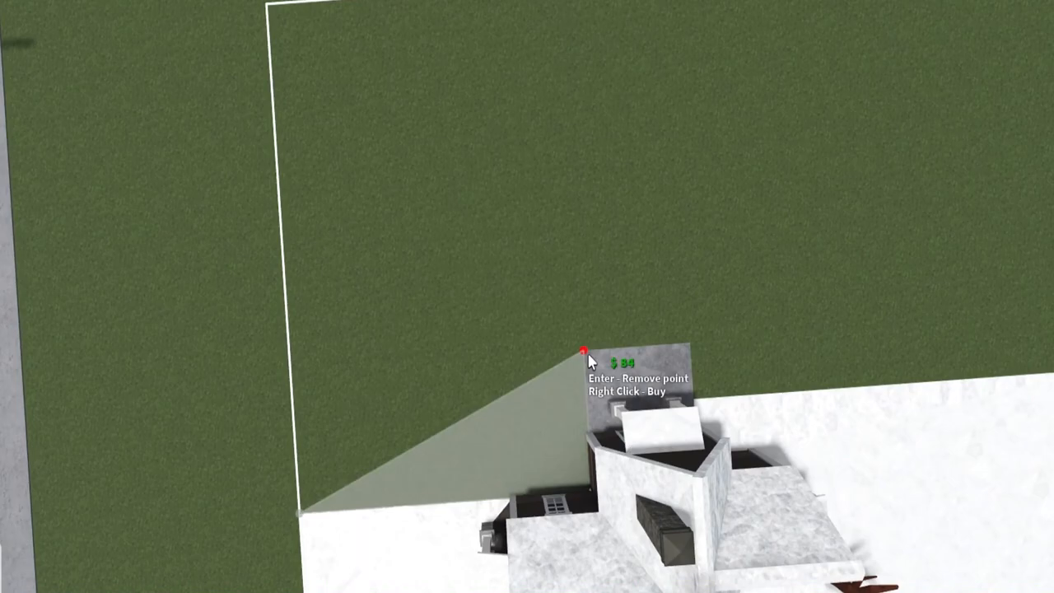
Buy the triangular patch of snowy ground beside the house
right_click(589, 361)
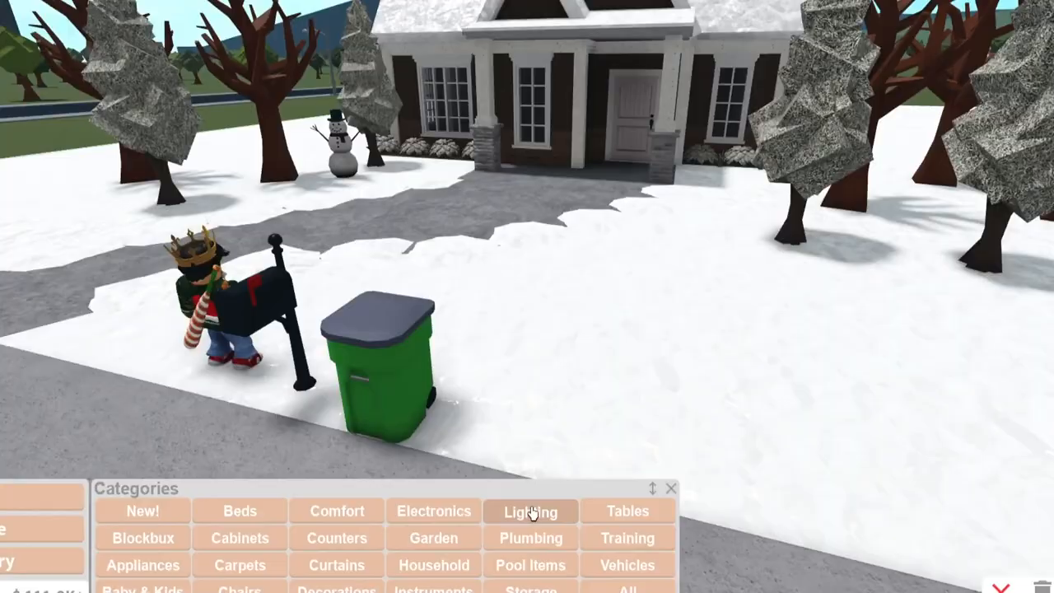
Show the Lighting category of the build catalogue listing string lights
click(531, 510)
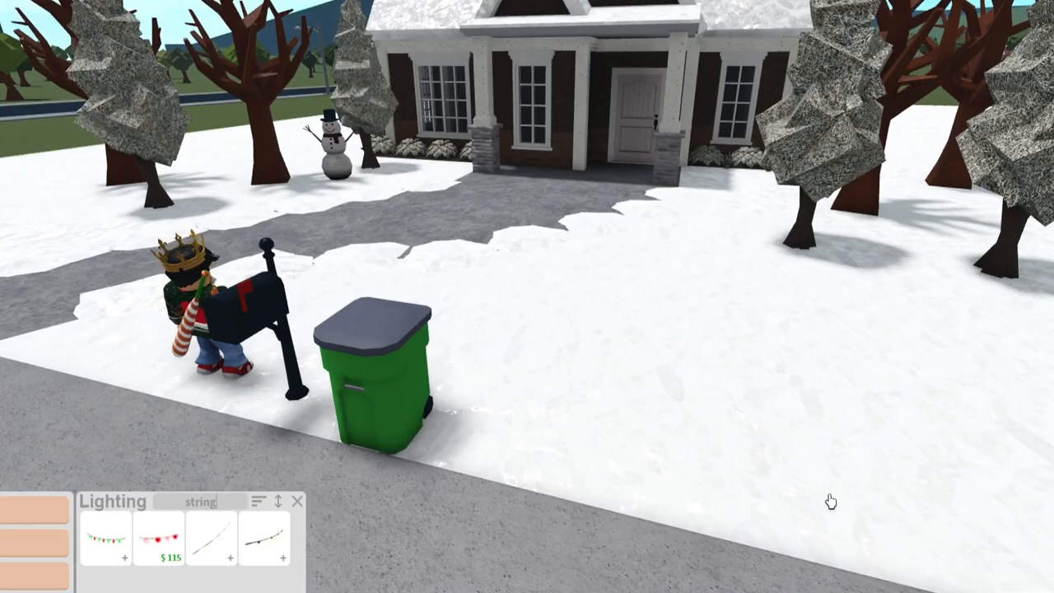